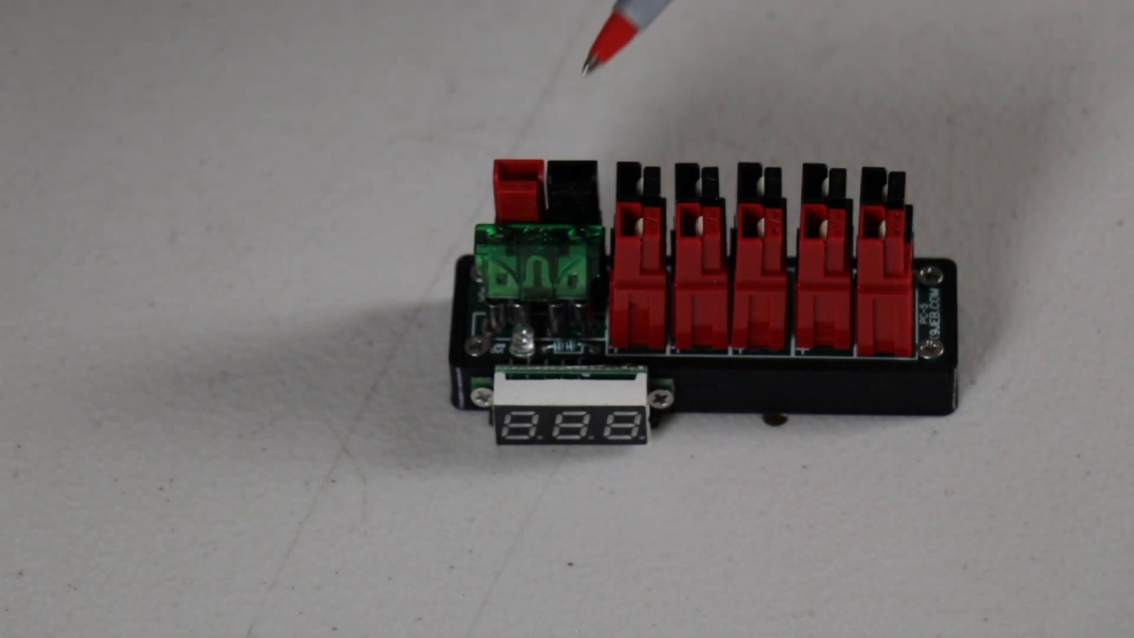
pyautogui.moveTo(897, 152)
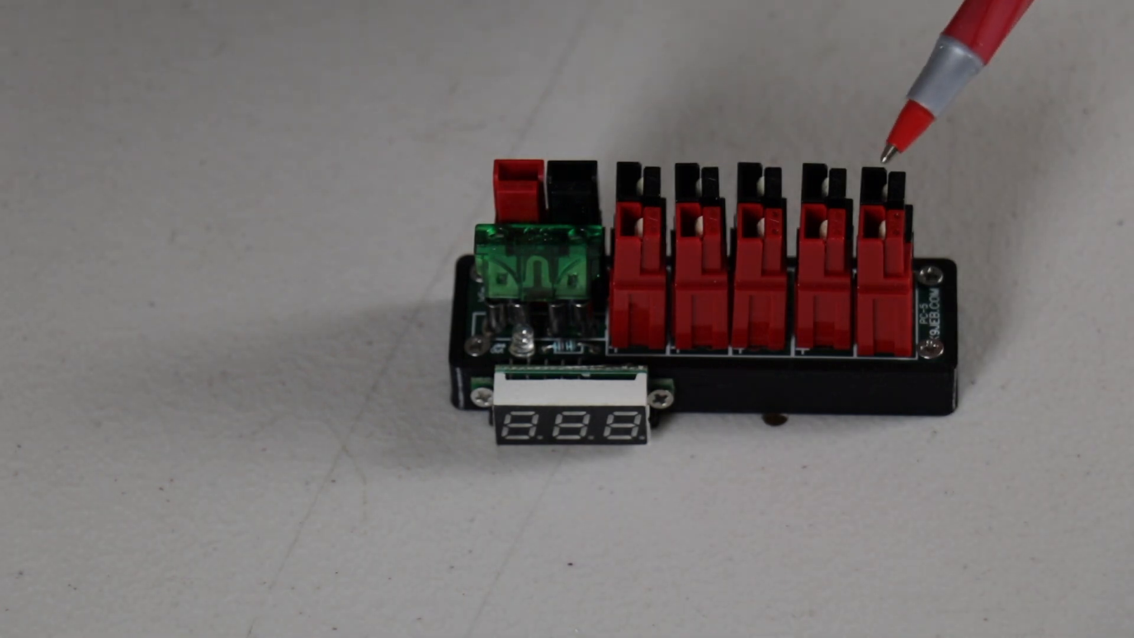